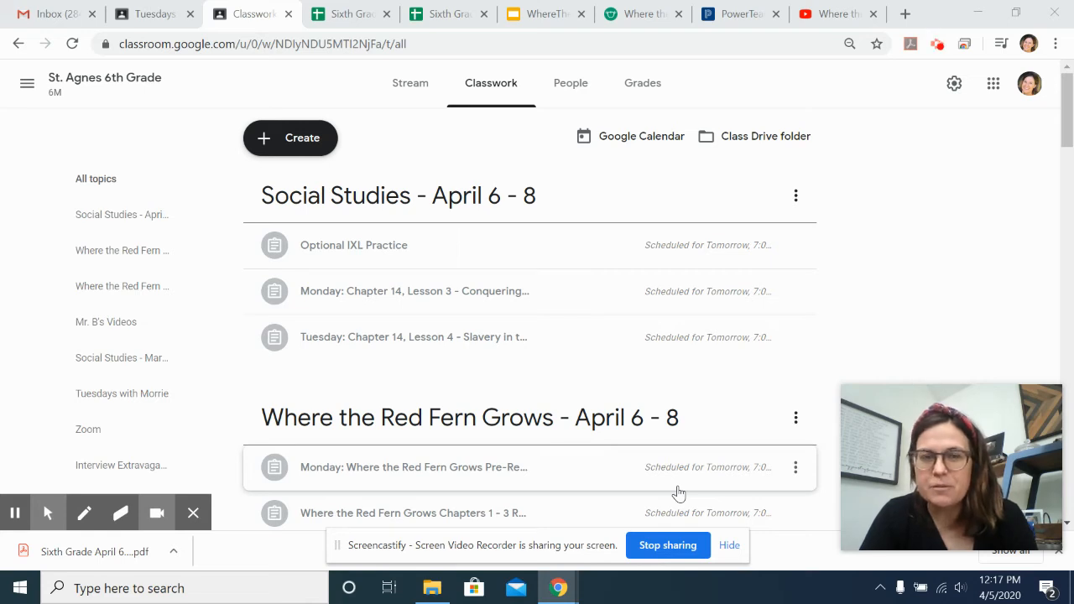
mouse_move(1033, 230)
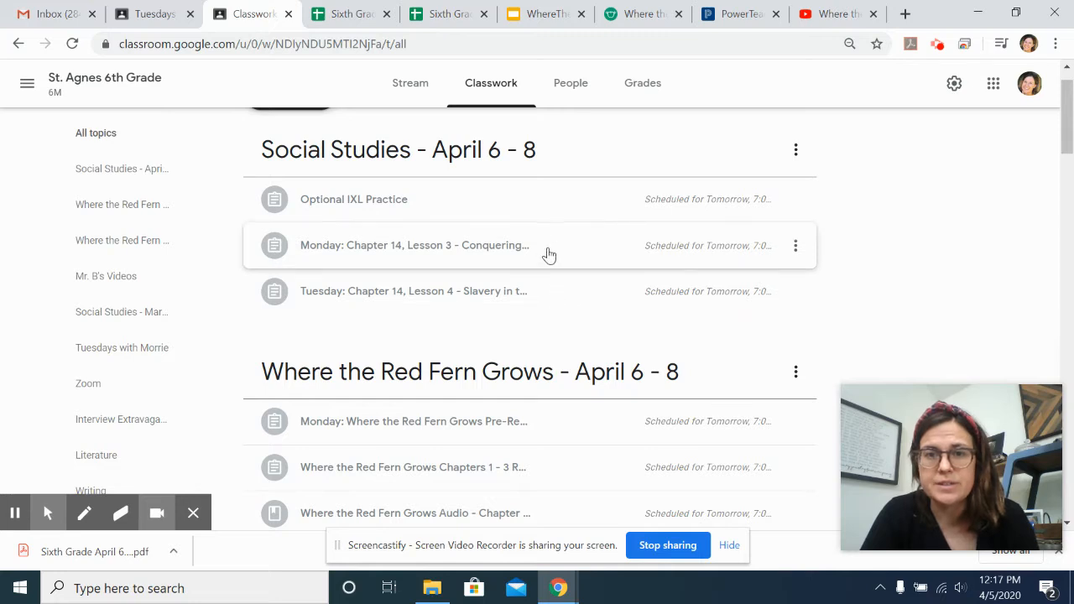
mouse_move(548, 249)
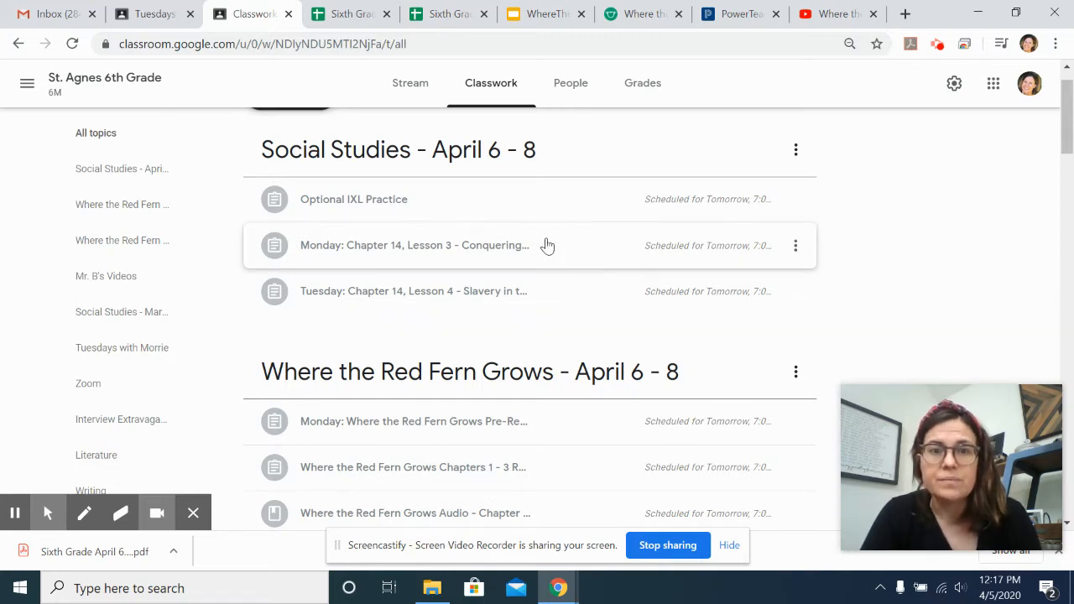
mouse_move(339, 294)
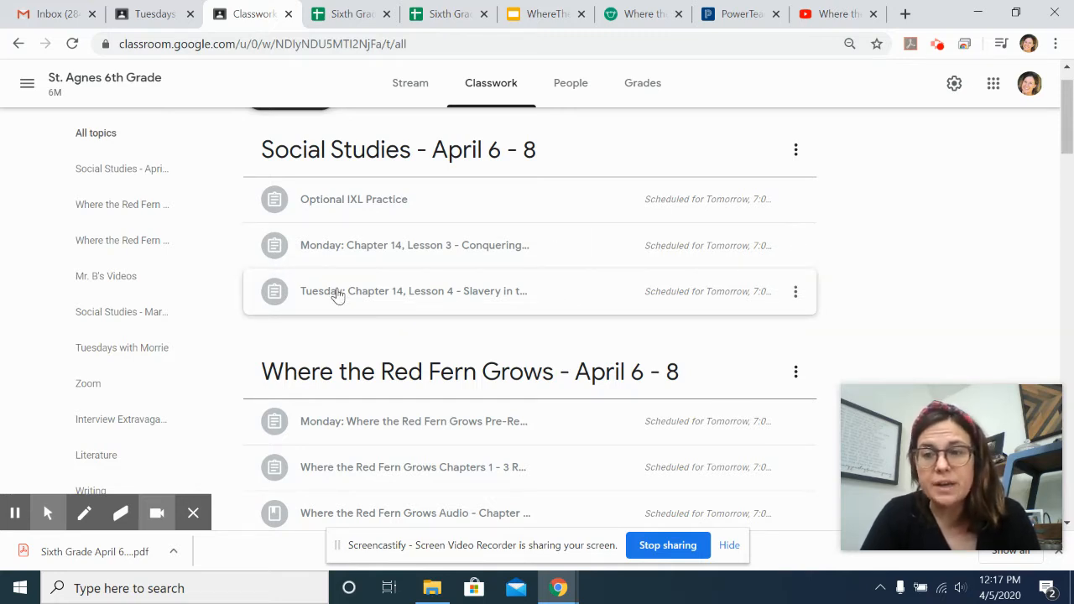
mouse_move(340, 245)
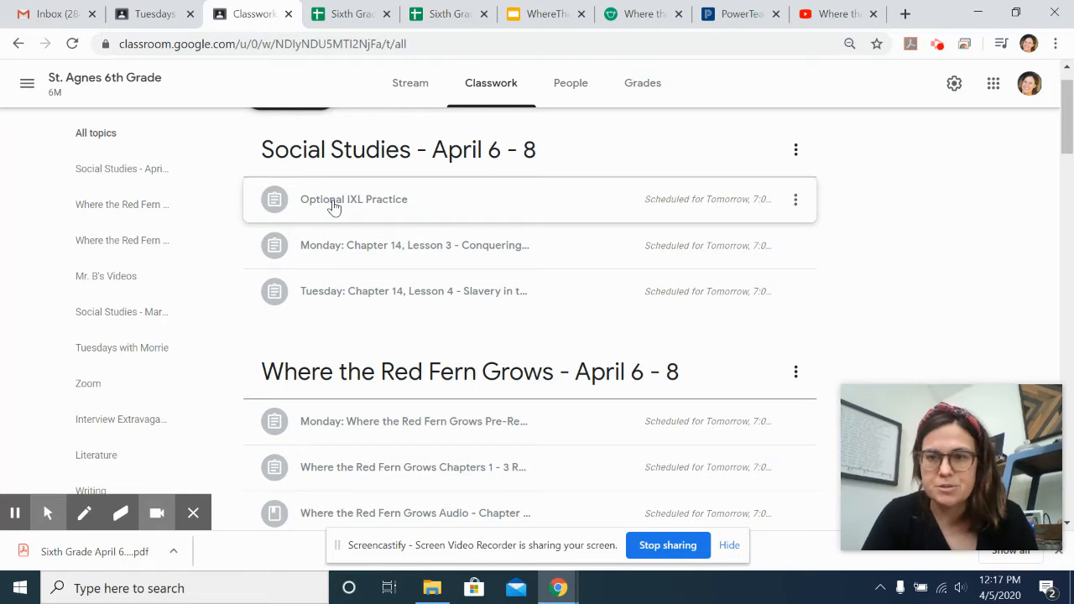
Expand the Monday Chapter 14, Lesson 3 assignment and reveal its instructions and World History doc.
left_click(414, 245)
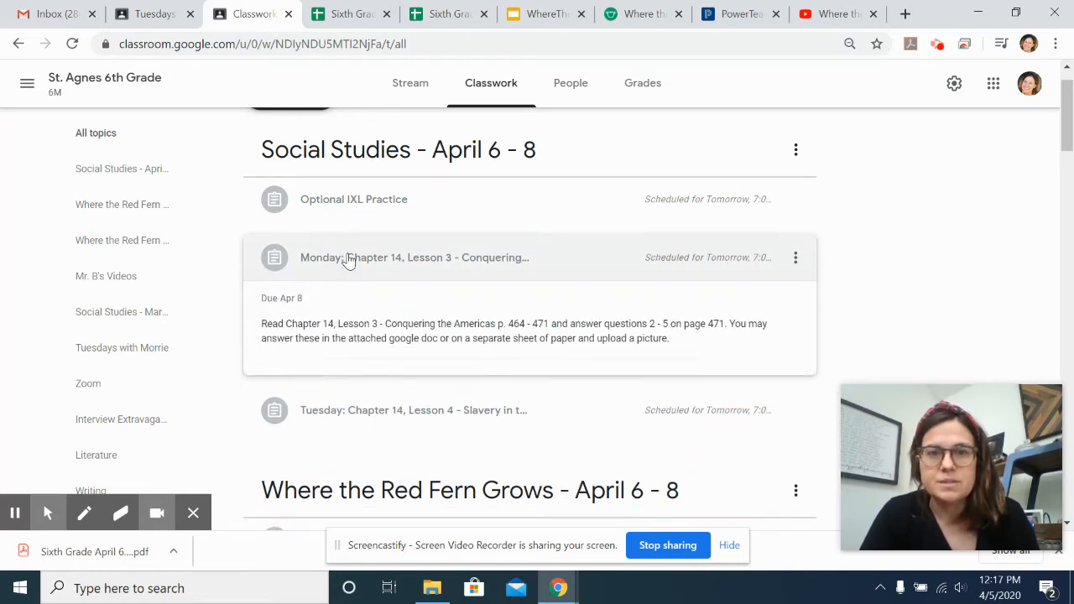
left_click(413, 258)
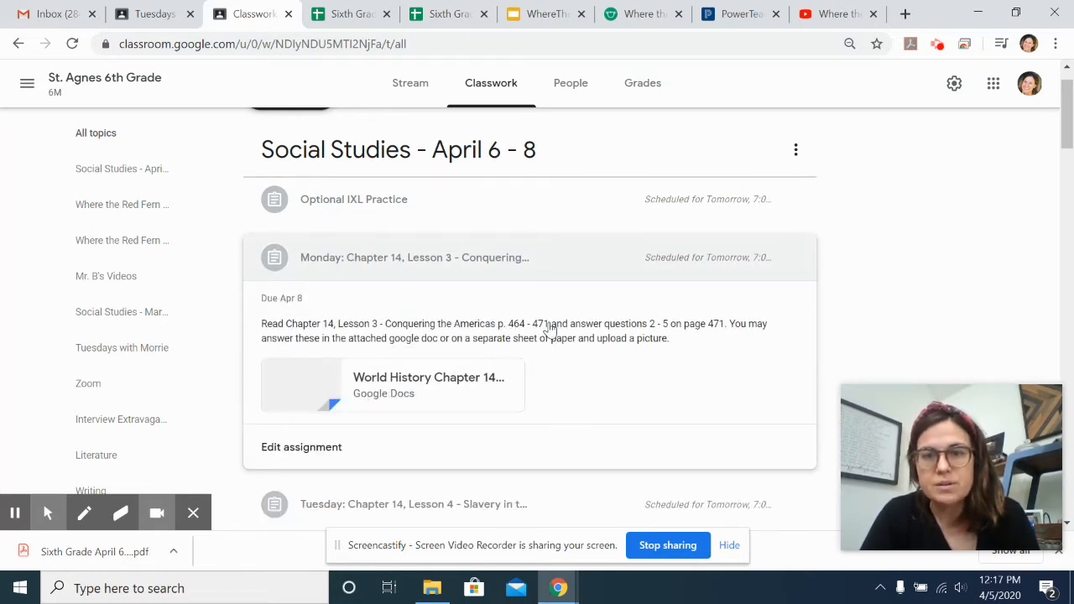
mouse_move(726, 327)
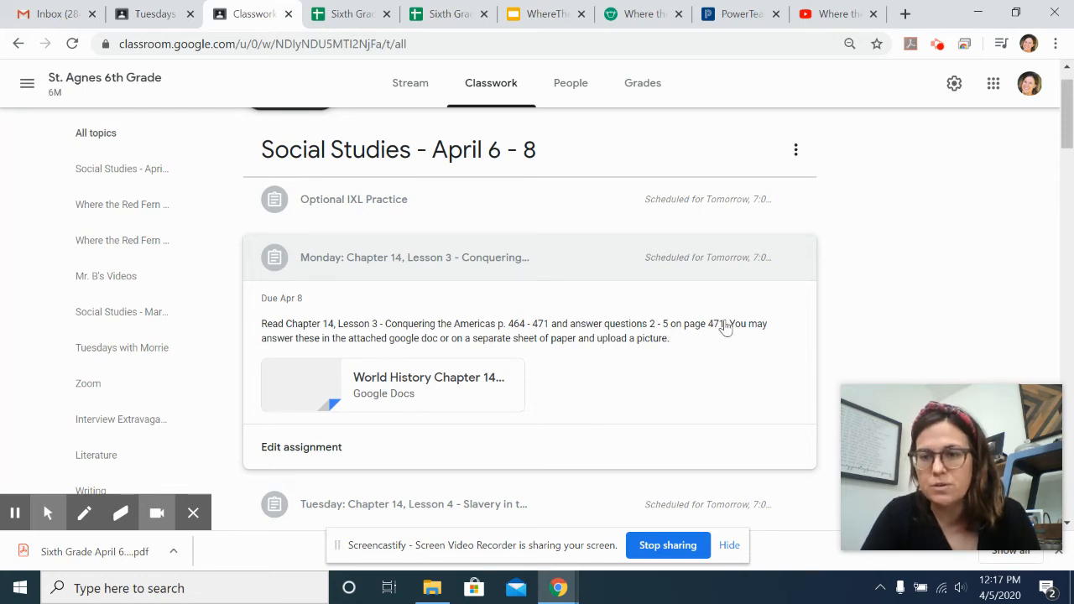
scroll("down", 3)
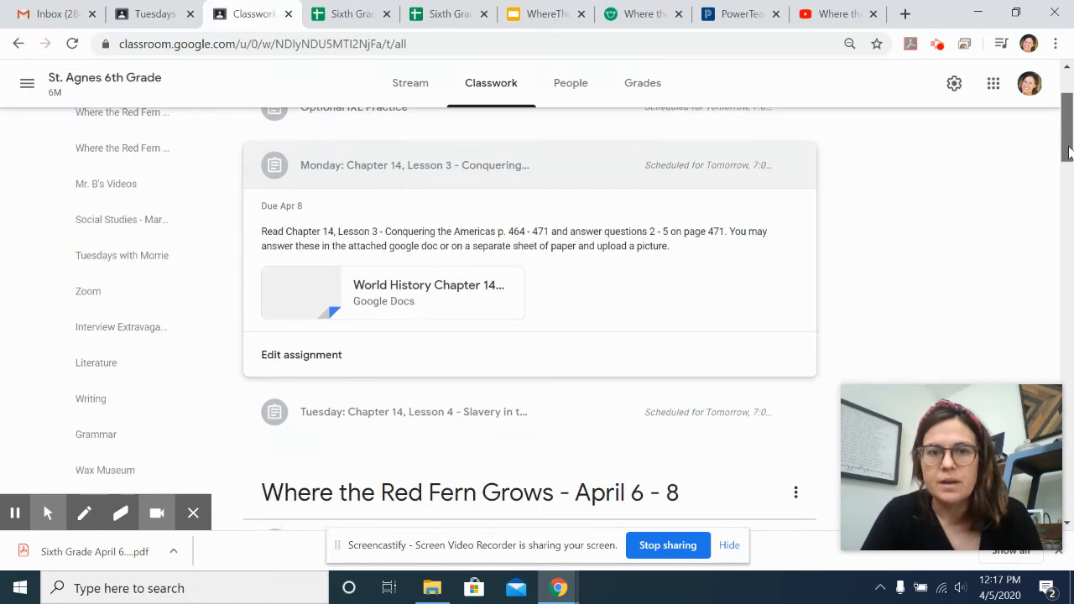
Expand the Monday Red Fern Grows pre-reading assignment and launch its arcgis.com story map.
scroll("down", 3)
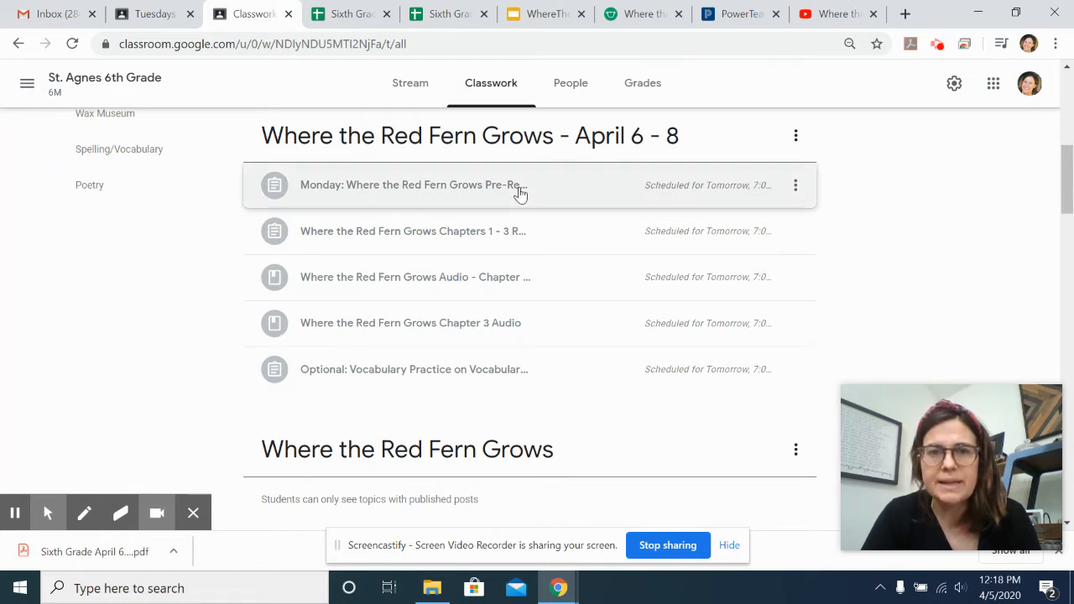
left_click(411, 185)
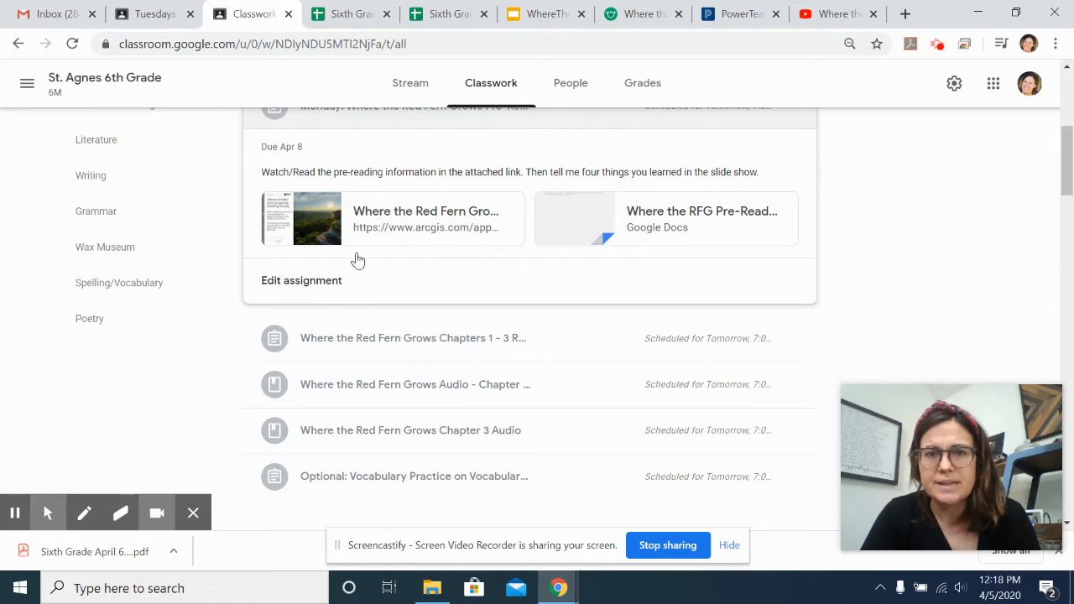
left_click(390, 219)
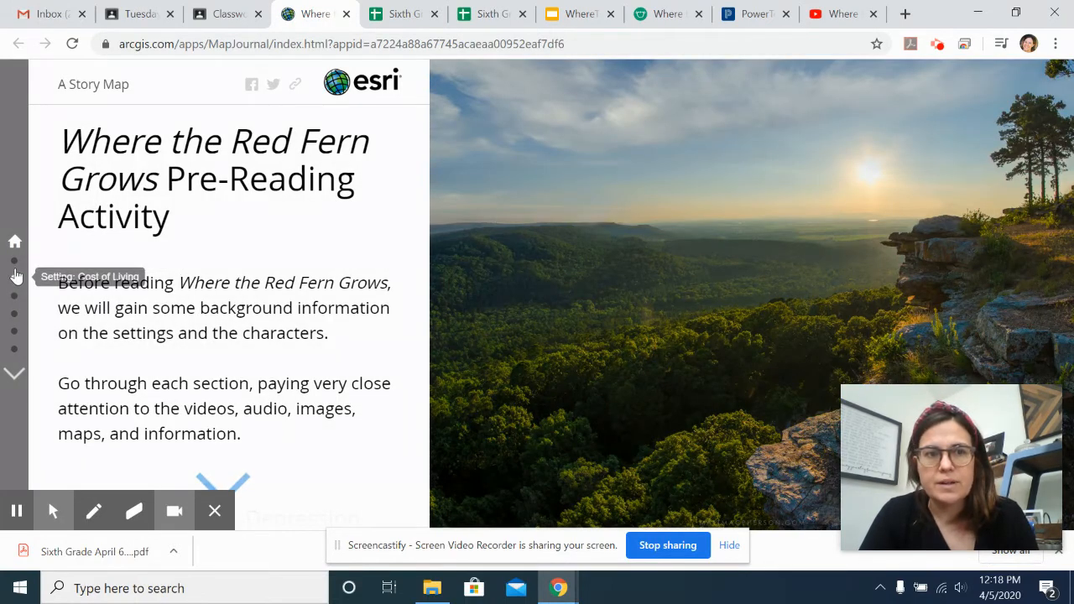
Visit the Cost of Living, Ozark Mountains, Coon Hounds, Raccoons and Mountain Lions sections, then return to Classroom.
left_click(14, 260)
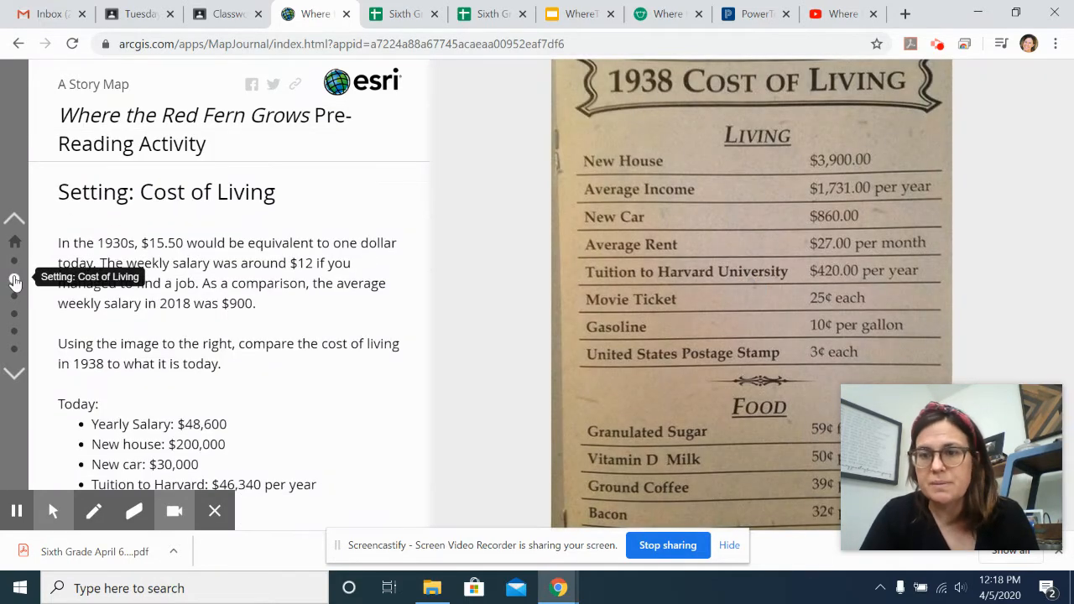
left_click(14, 293)
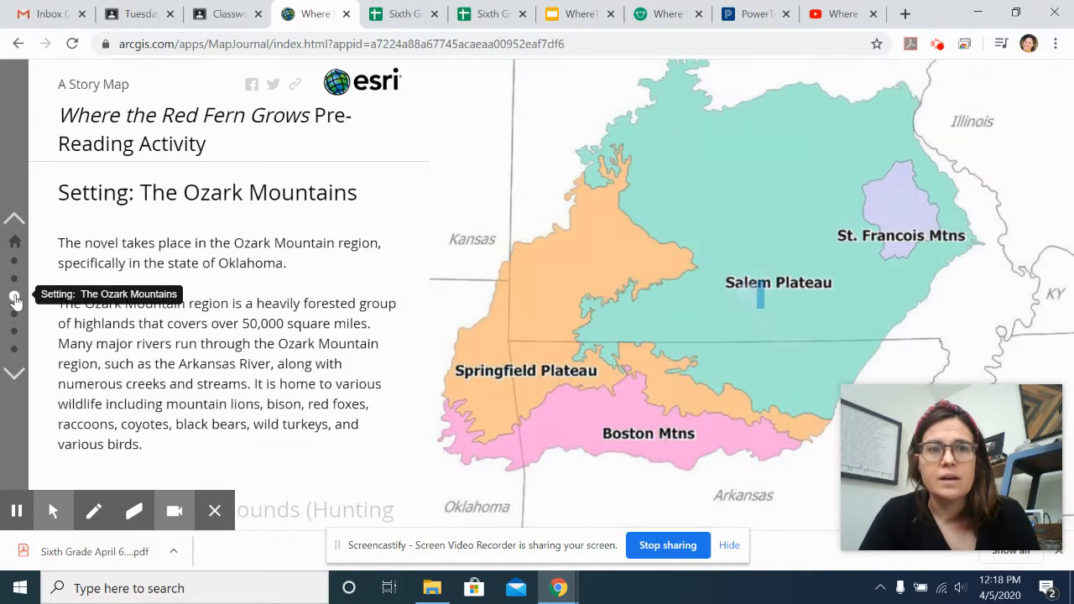
left_click(14, 311)
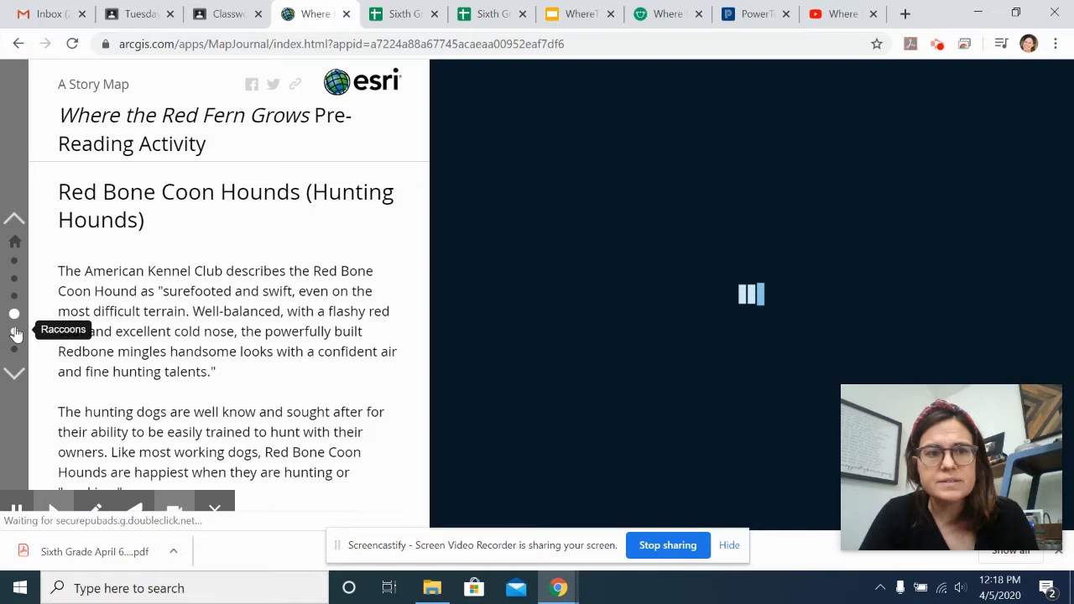
left_click(14, 348)
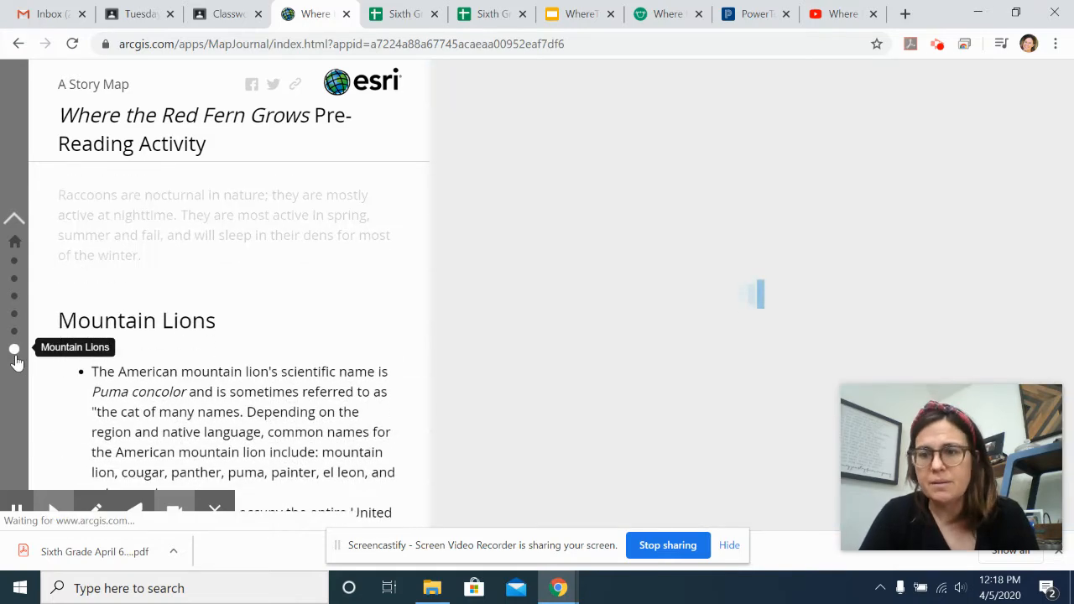
left_click(14, 349)
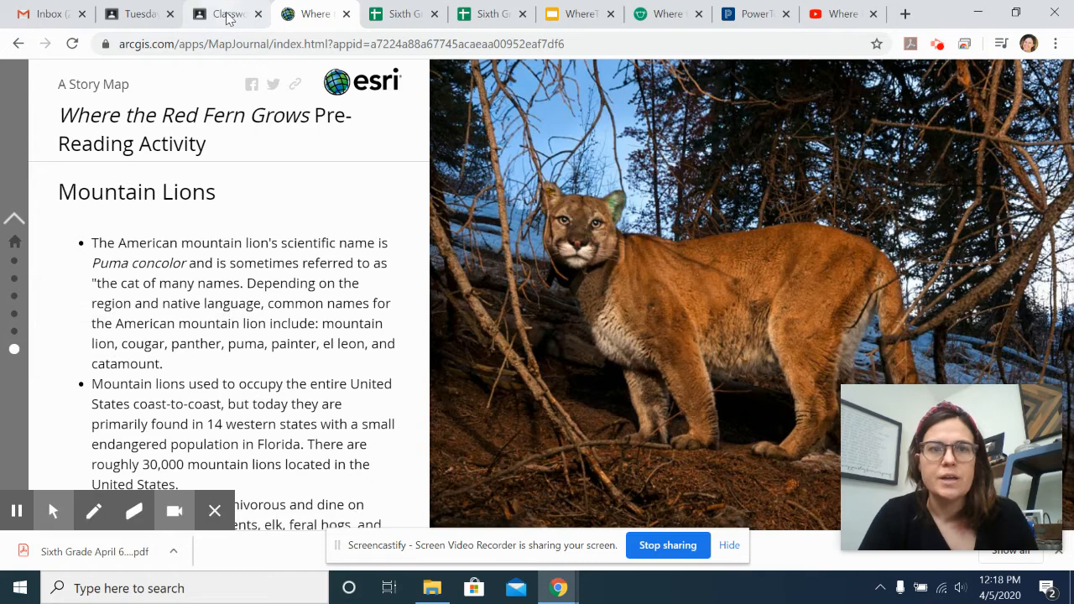
left_click(227, 15)
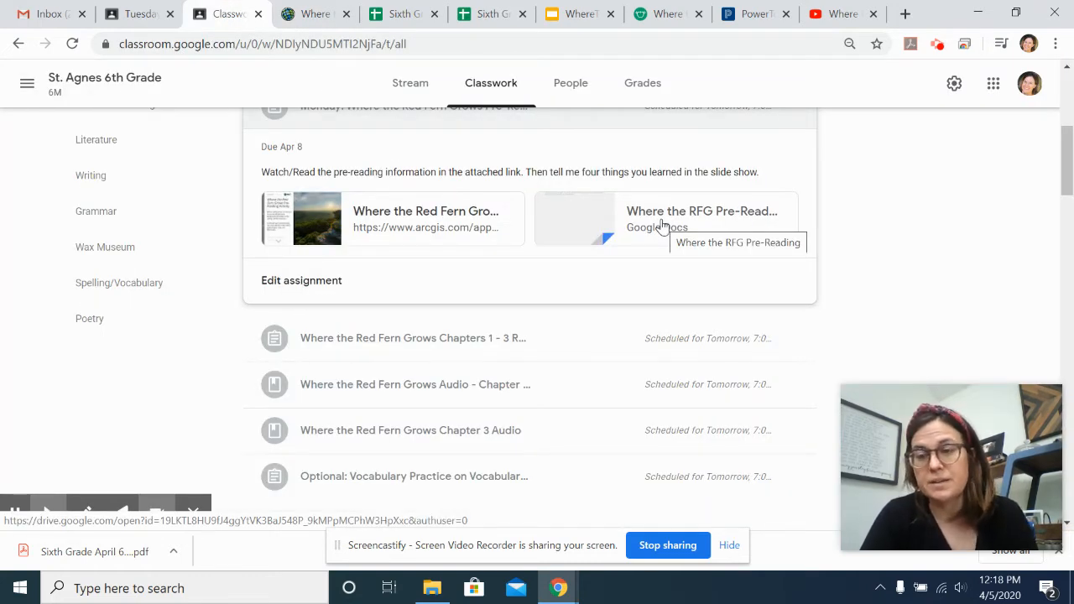
mouse_move(468, 313)
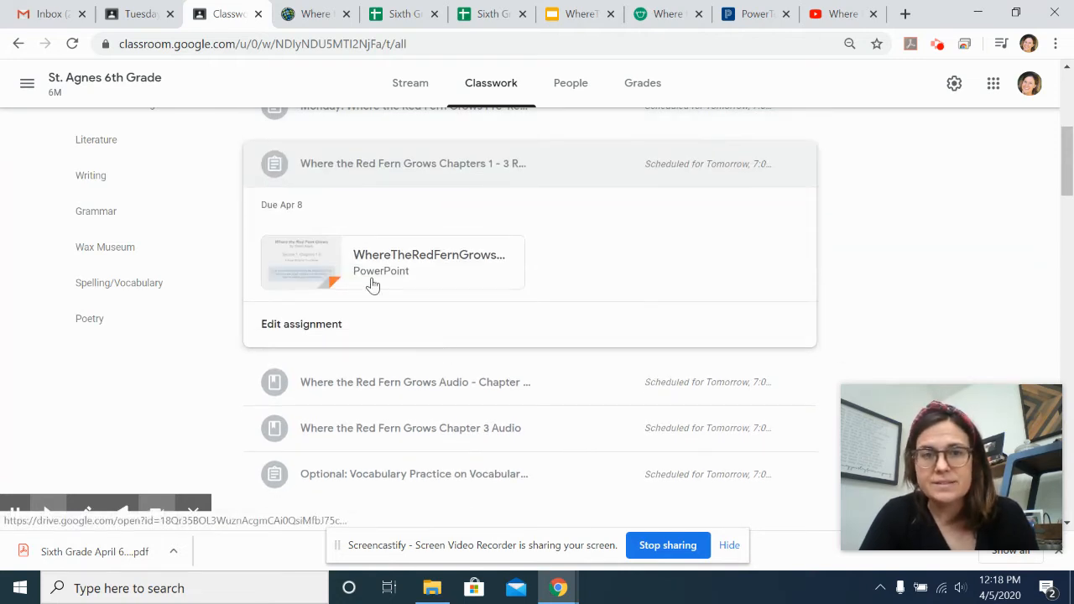
mouse_move(373, 283)
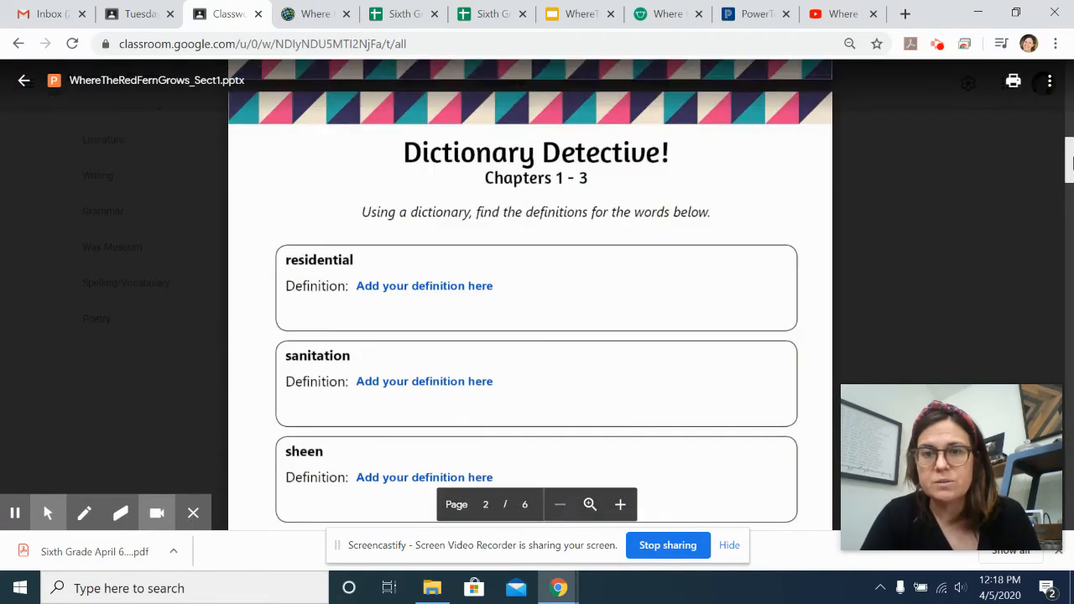
Page through the Chapters 1–3 worksheet to the Chapter Summary, then close the viewer.
scroll("down", 3)
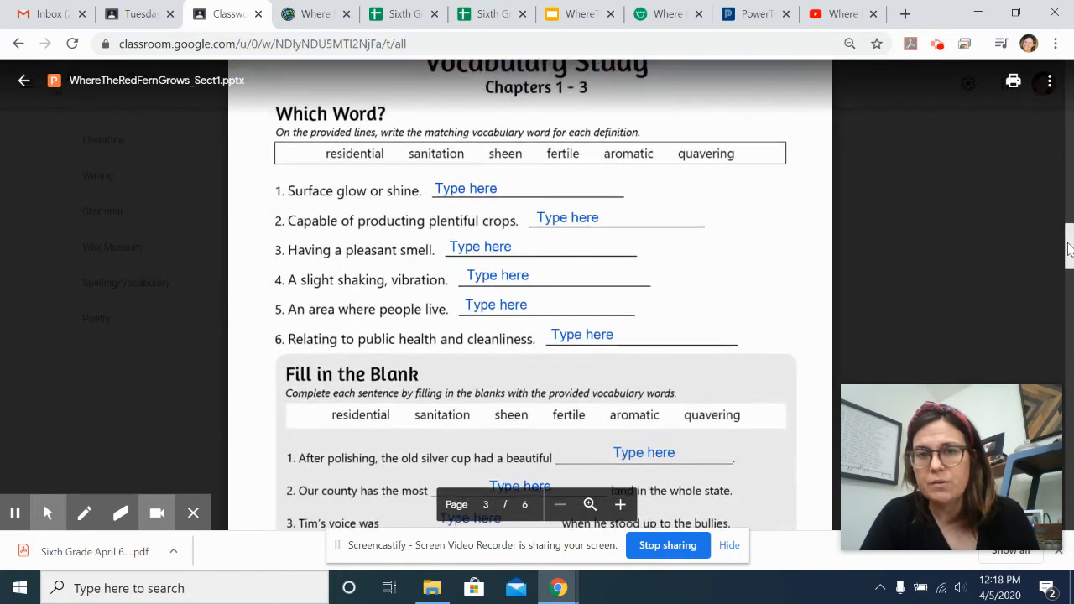
scroll("down", 3)
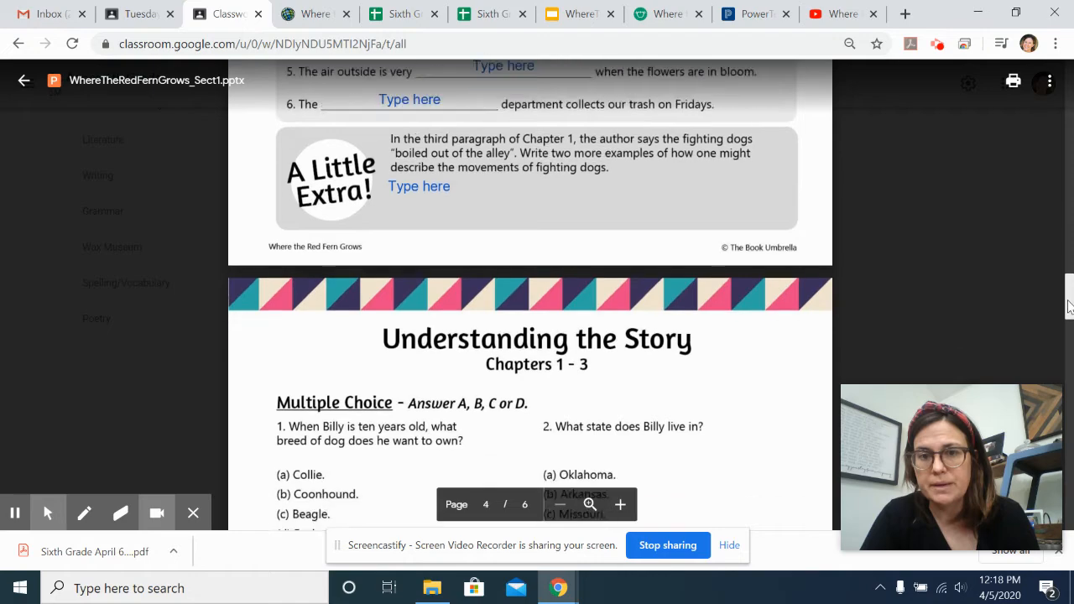
scroll("down", 3)
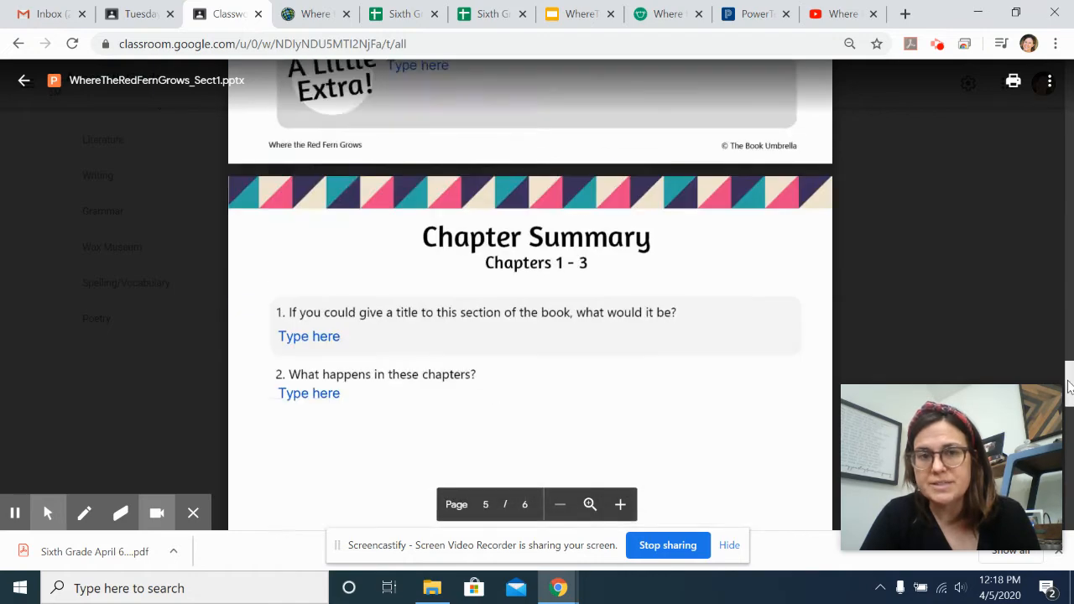
scroll("down", 3)
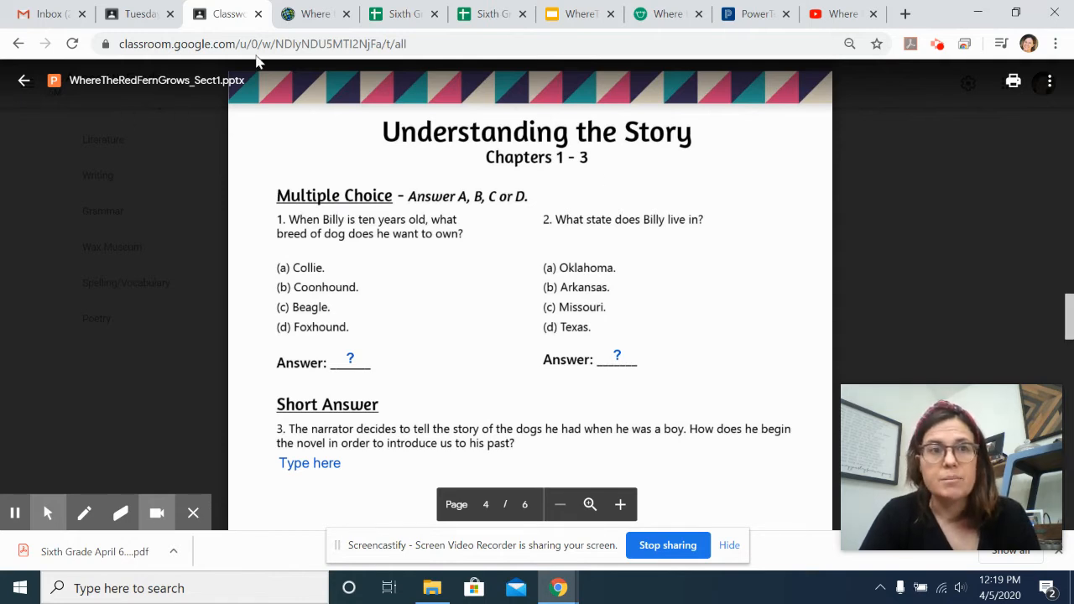
left_click(23, 81)
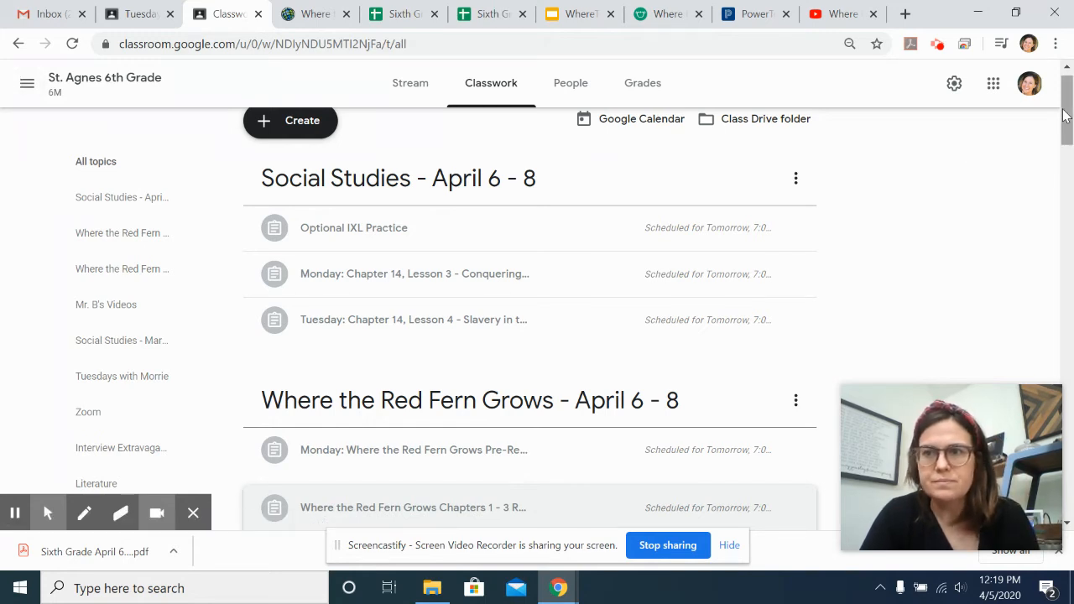
Scroll down the Classwork page to the Red Fern Grows Chapters 1–2 audio material.
scroll("down", 3)
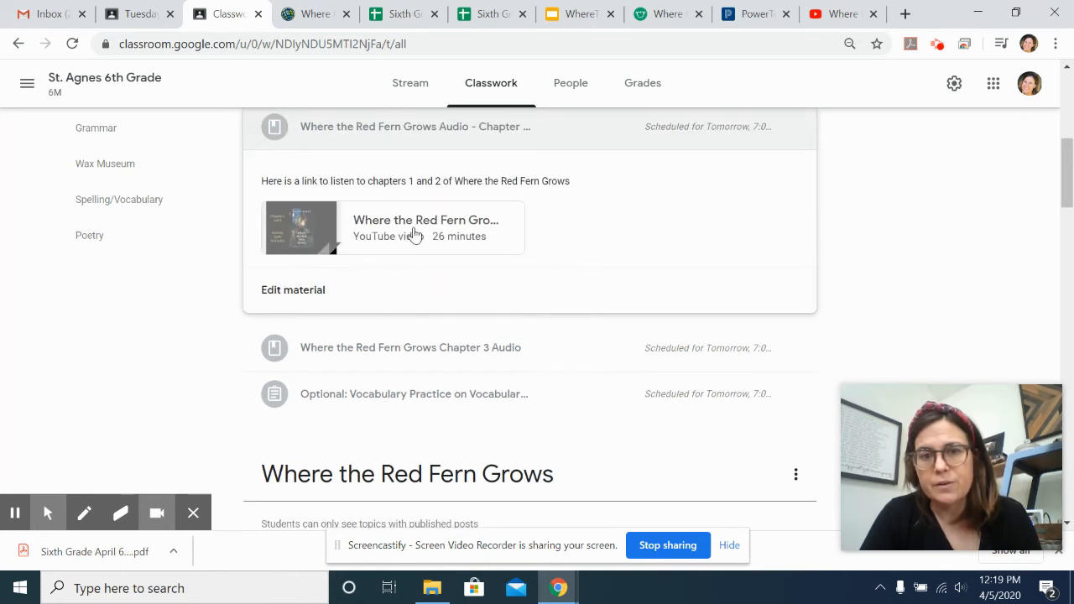
mouse_move(386, 235)
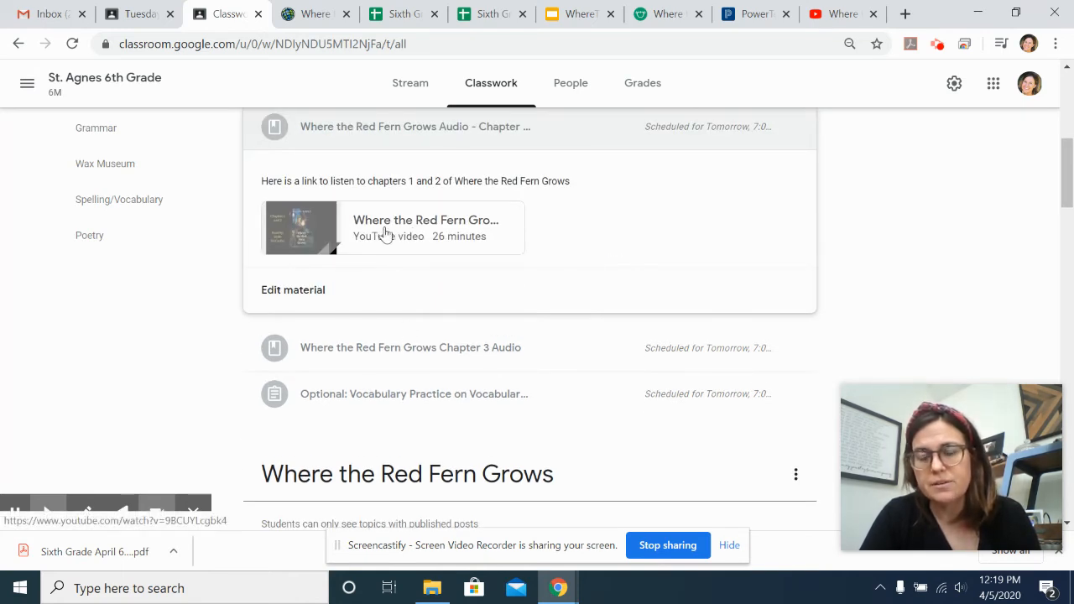
mouse_move(405, 315)
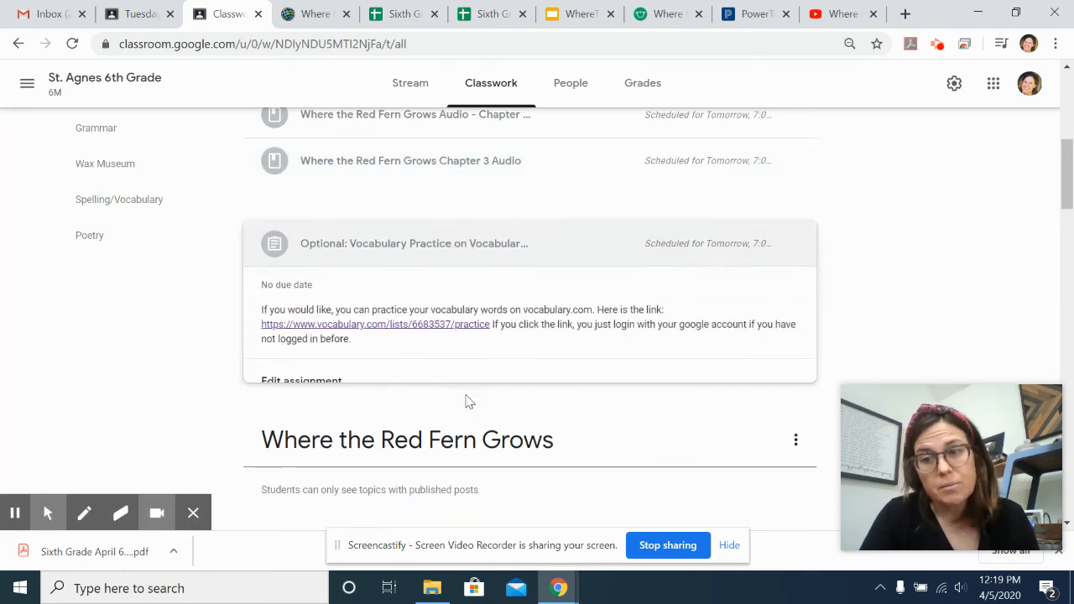
Scroll up to the Optional: Vocabulary Practice assignment with its vocabulary.com link.
scroll("up", 3)
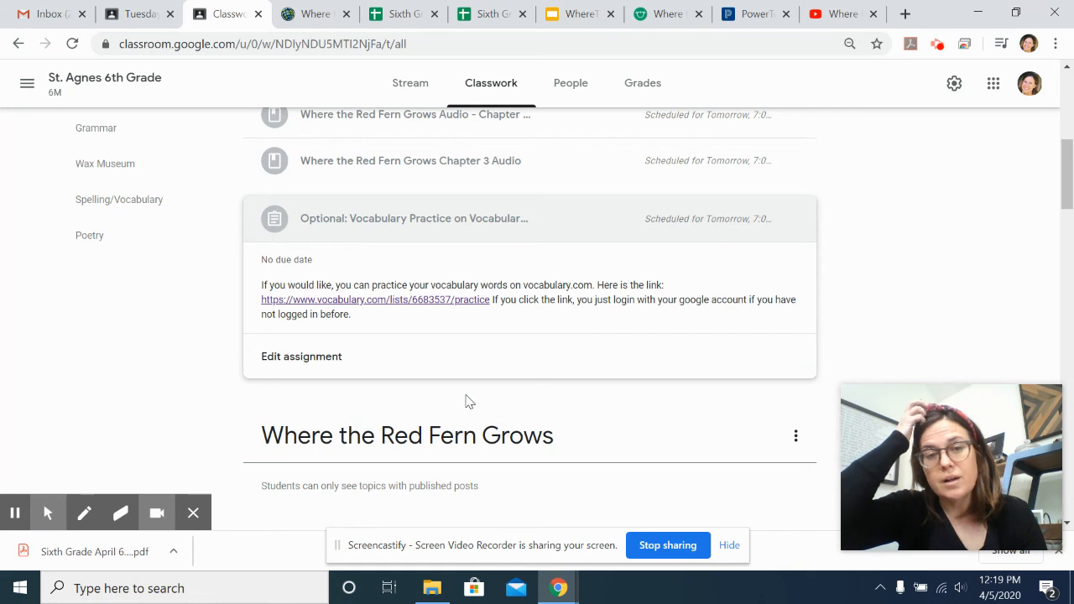
mouse_move(420, 250)
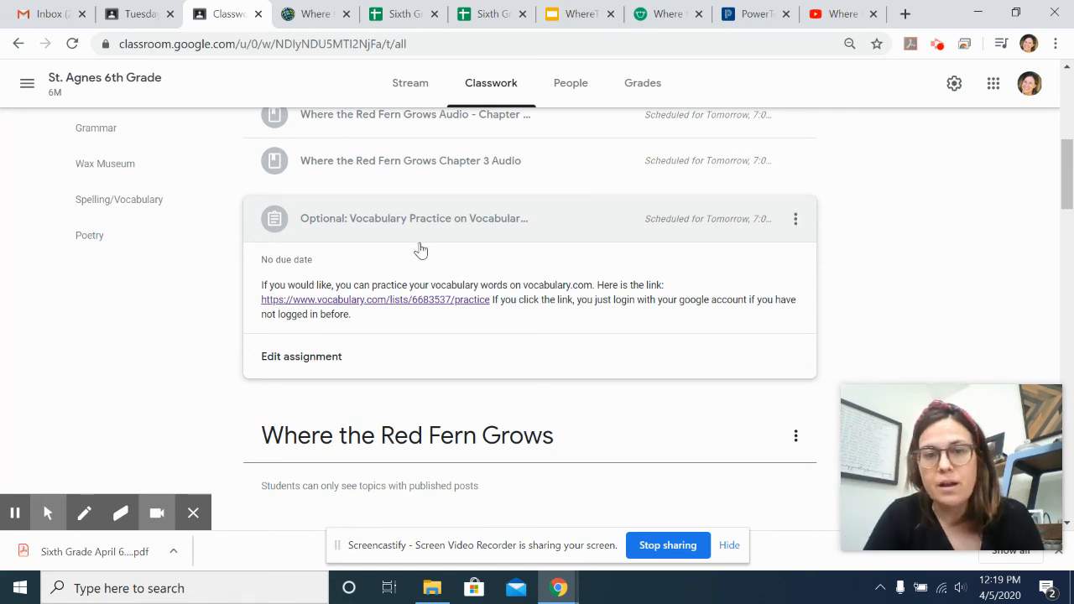
mouse_move(417, 310)
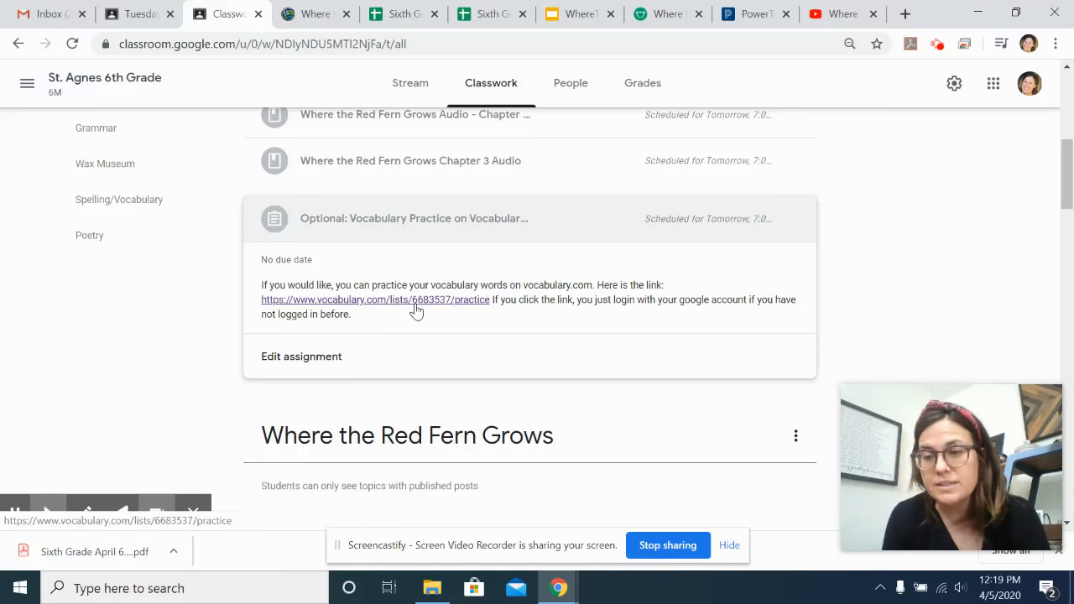
mouse_move(732, 307)
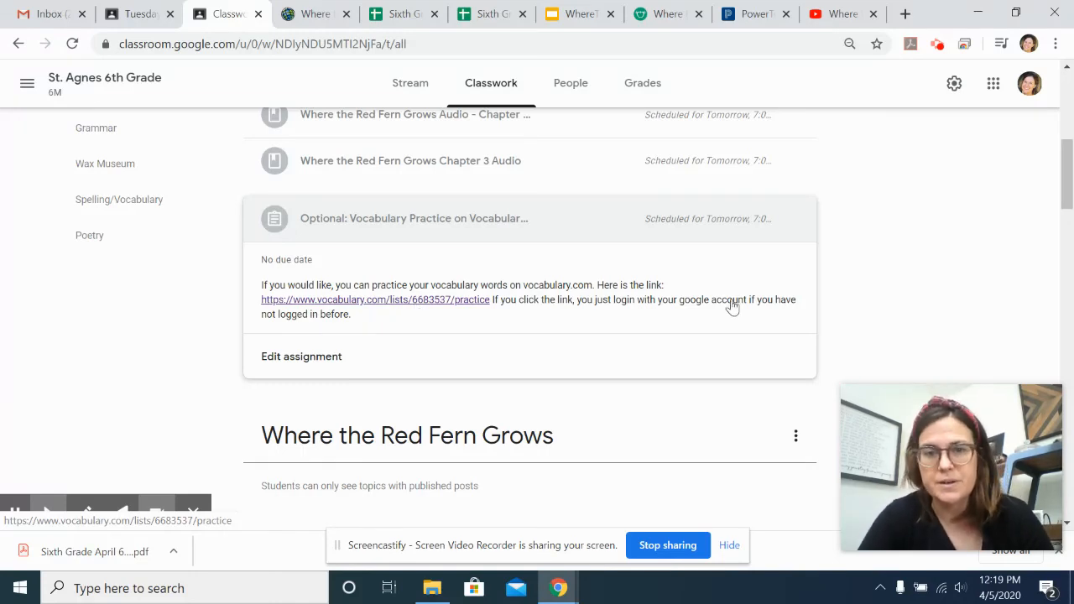